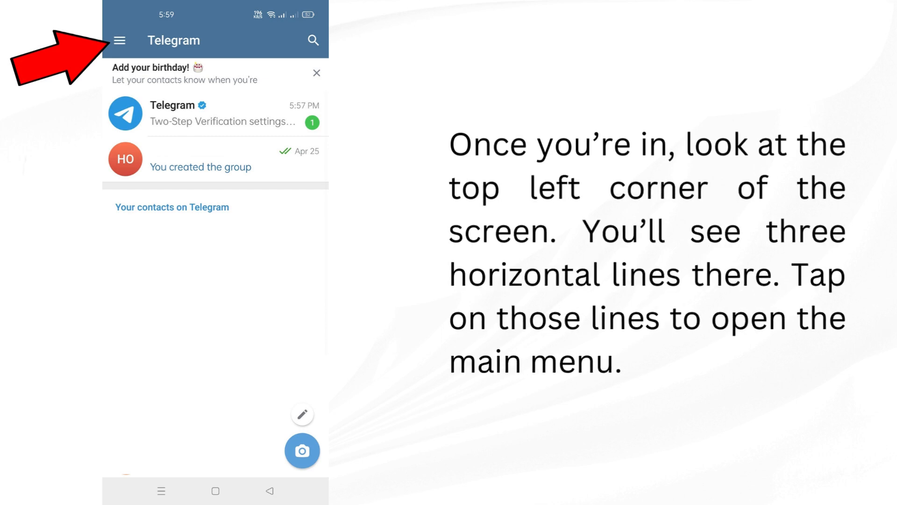
Step: Navigate from the main menu through Settings and Privacy and Security to Two-Step Verification
{"action": "left_click", "coordinate": [120, 40]}
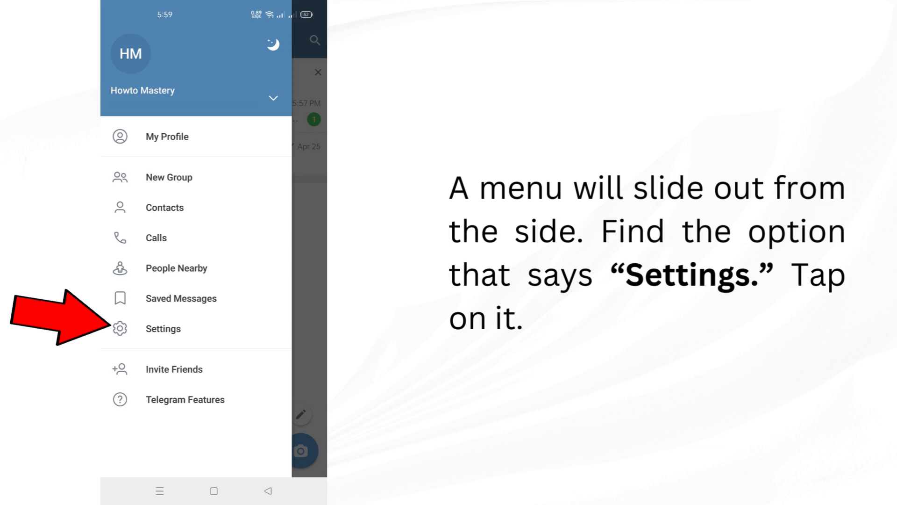
{"action": "left_click", "coordinate": [163, 328]}
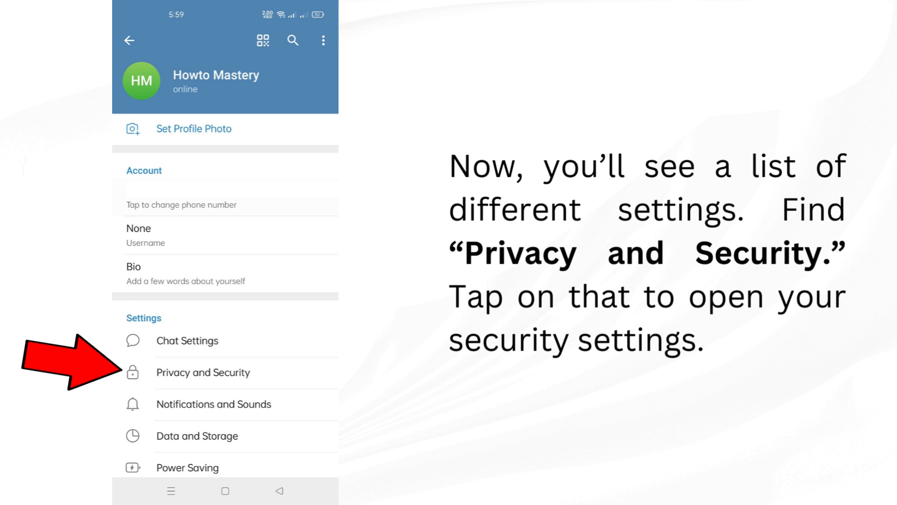
{"action": "left_click", "coordinate": [203, 372]}
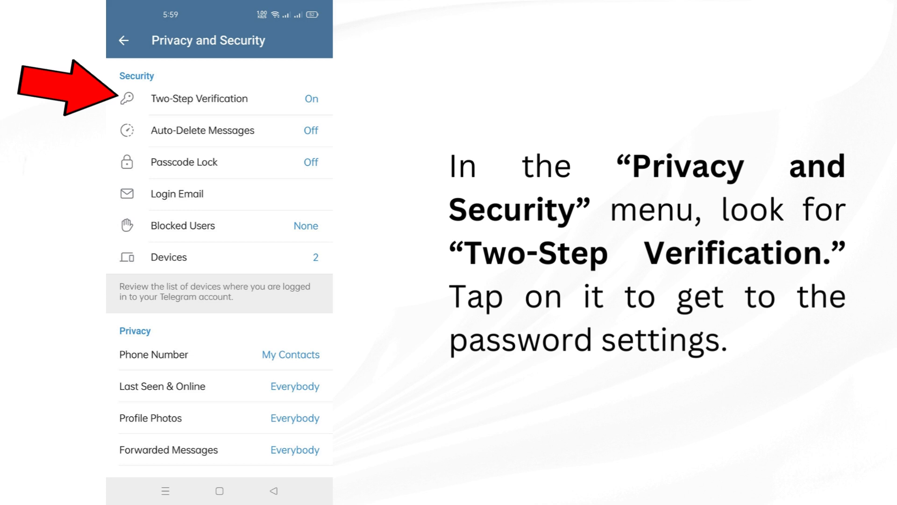
{"action": "left_click", "coordinate": [199, 98]}
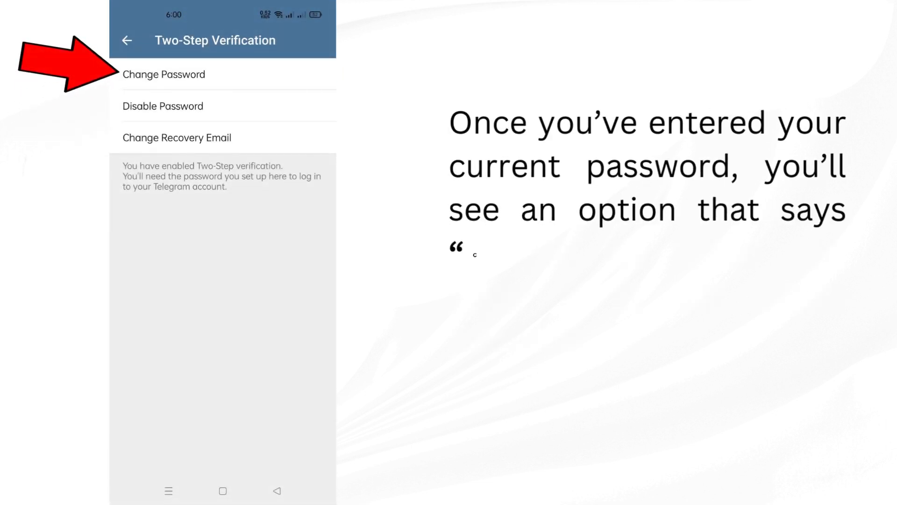
Step: Choose Change Password, enter and confirm the new password, reaching the Password Hint screen
{"action": "type", "text": "\"Change Password.\" Tap on that to start the process of setting a new password."}
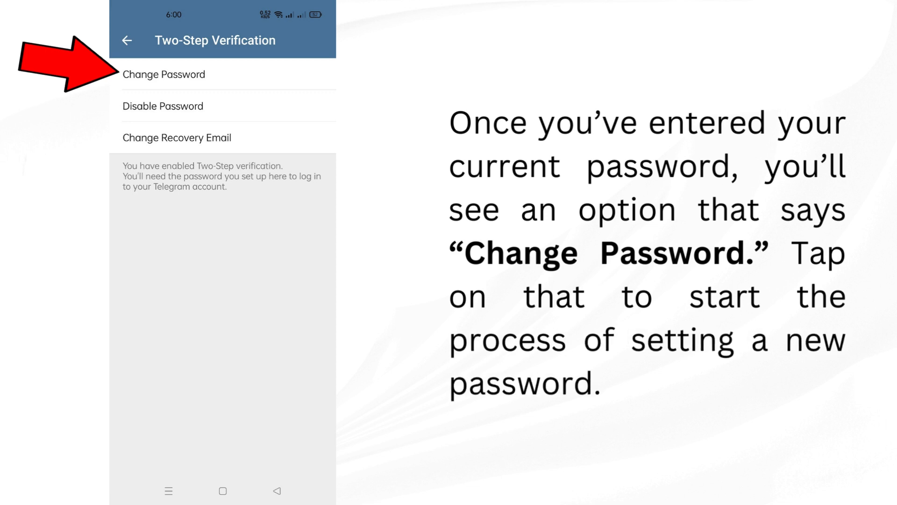
{"action": "left_click", "coordinate": [165, 74]}
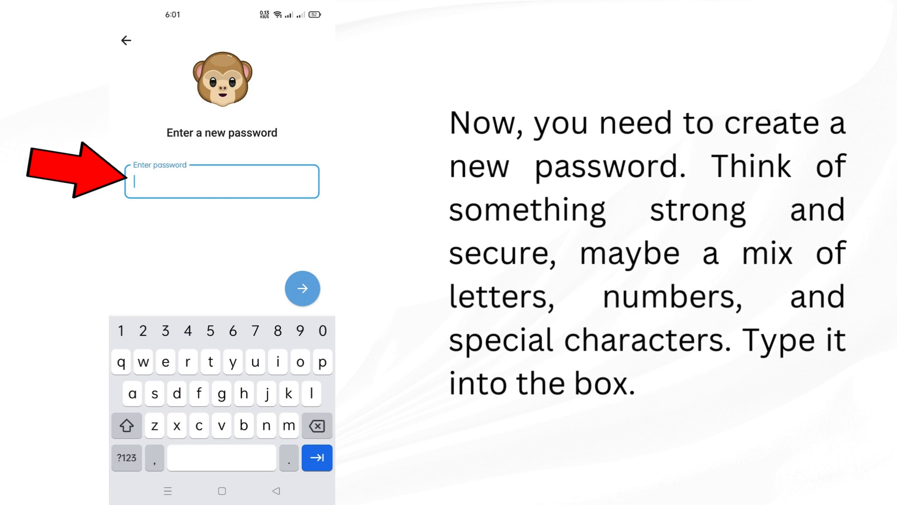
{"action": "left_click", "coordinate": [302, 289]}
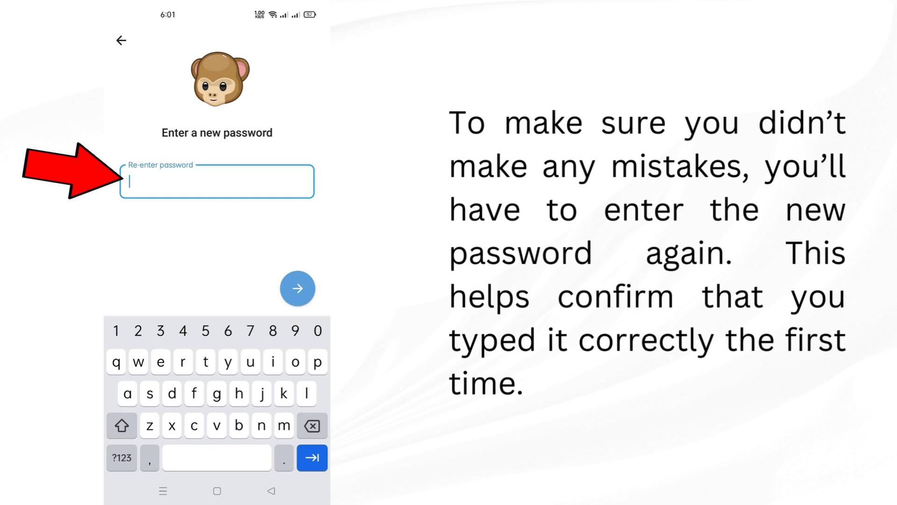
{"action": "left_click", "coordinate": [297, 289]}
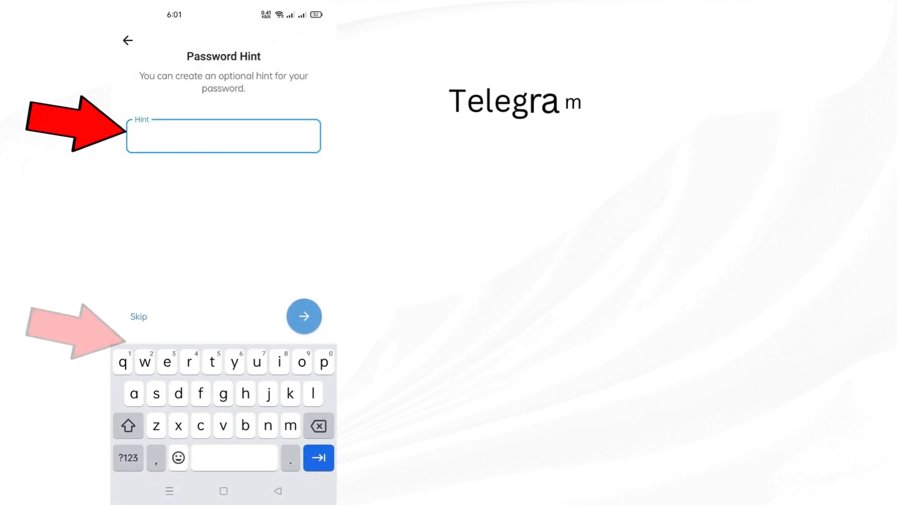